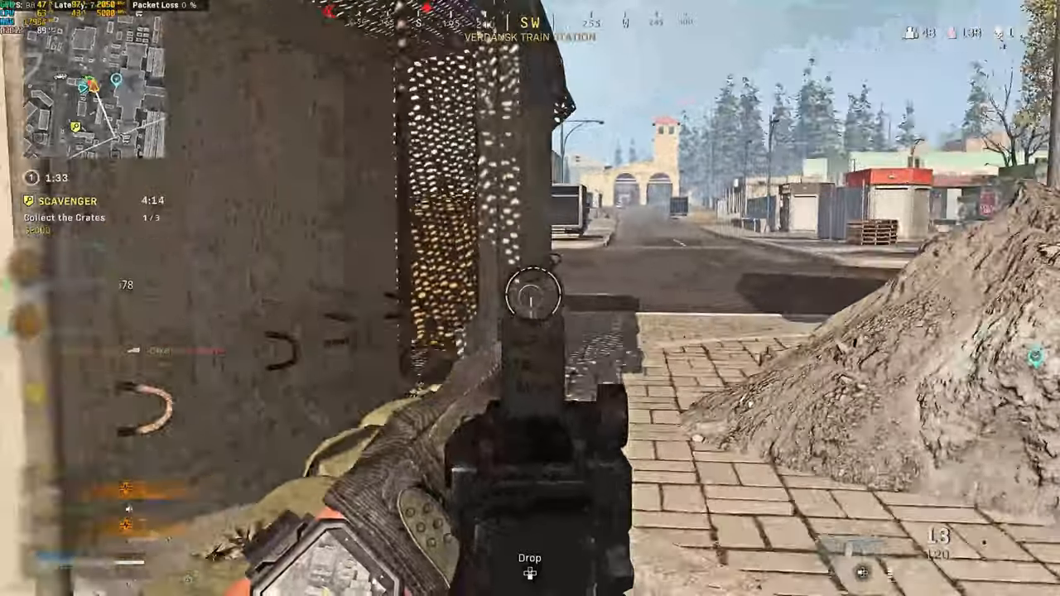
click(528, 299)
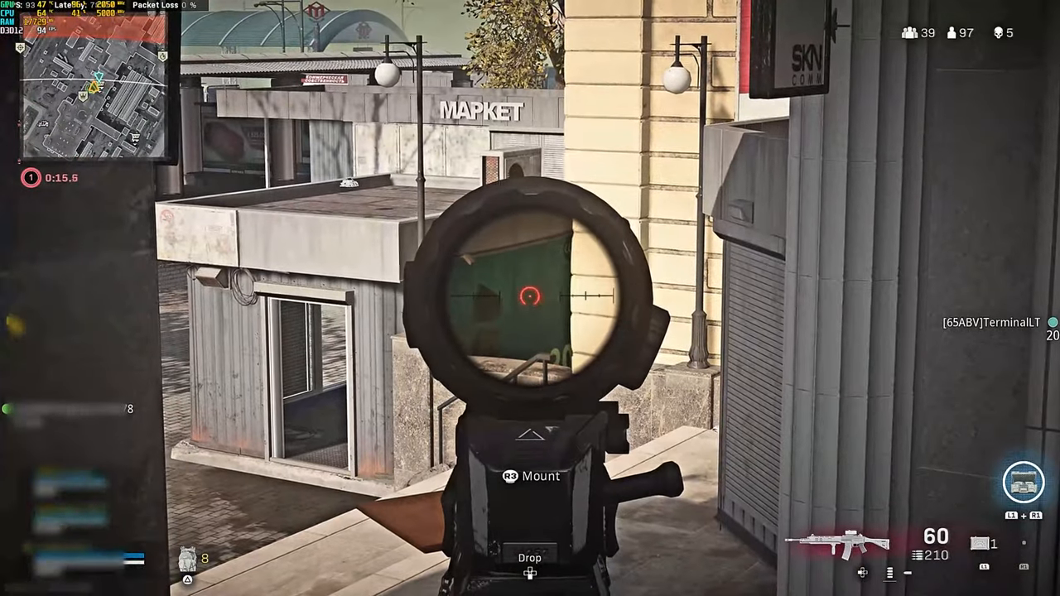
click(530, 298)
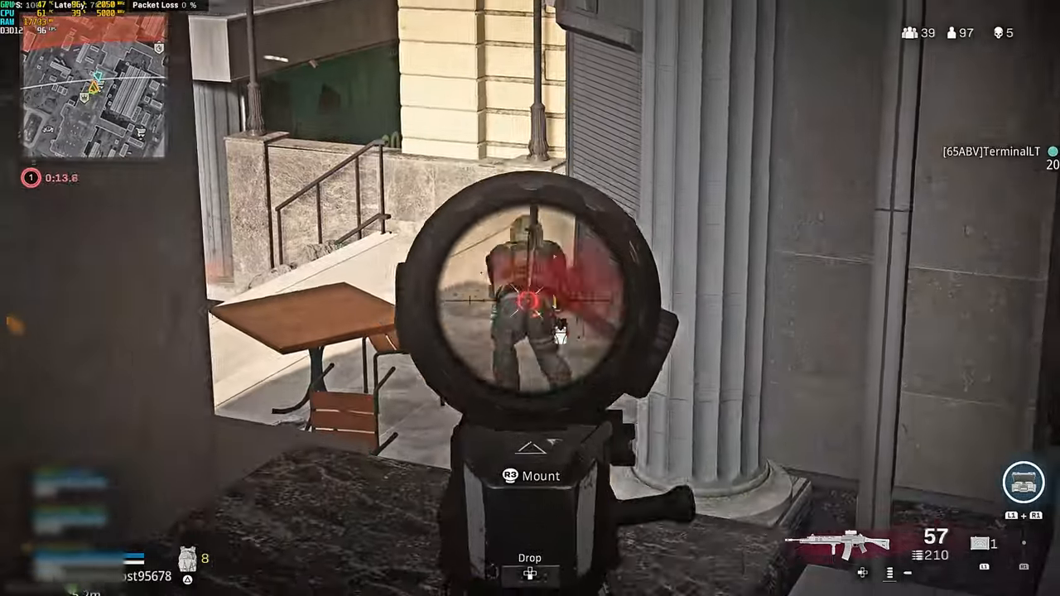